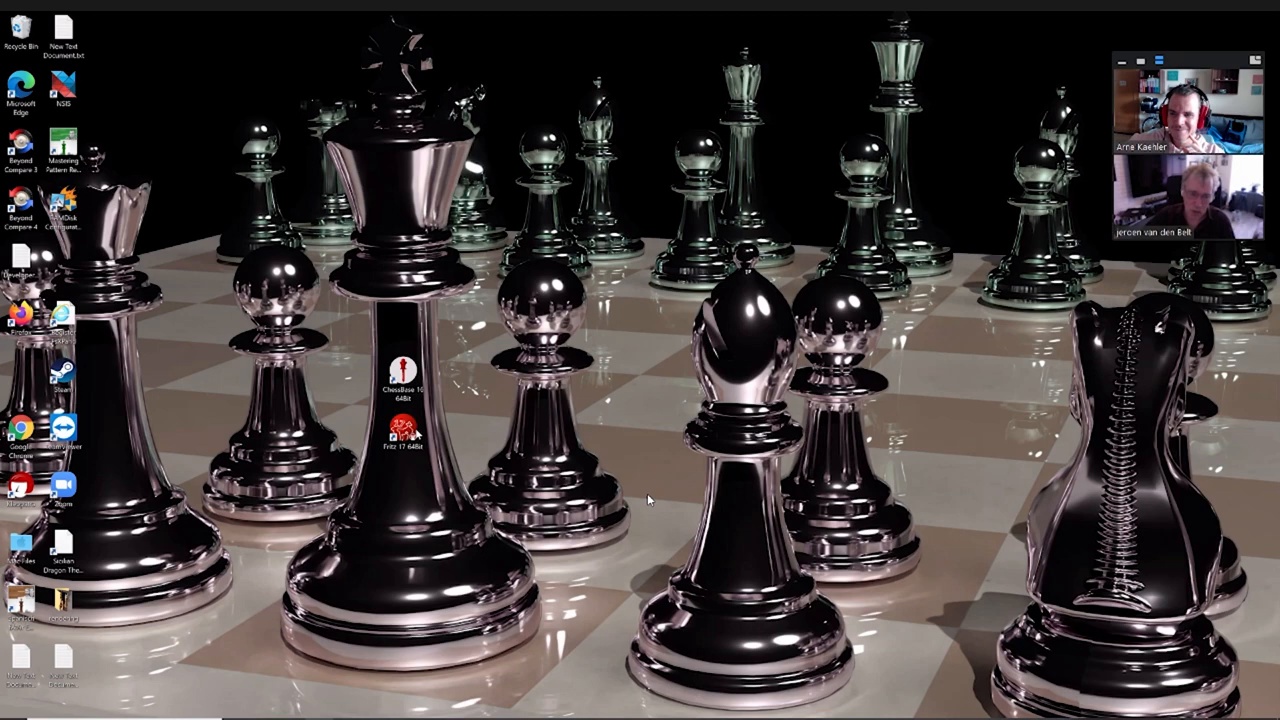
Launch Fritz 17 from its desktop shortcut
{"action": "double_click", "coordinate": [404, 435]}
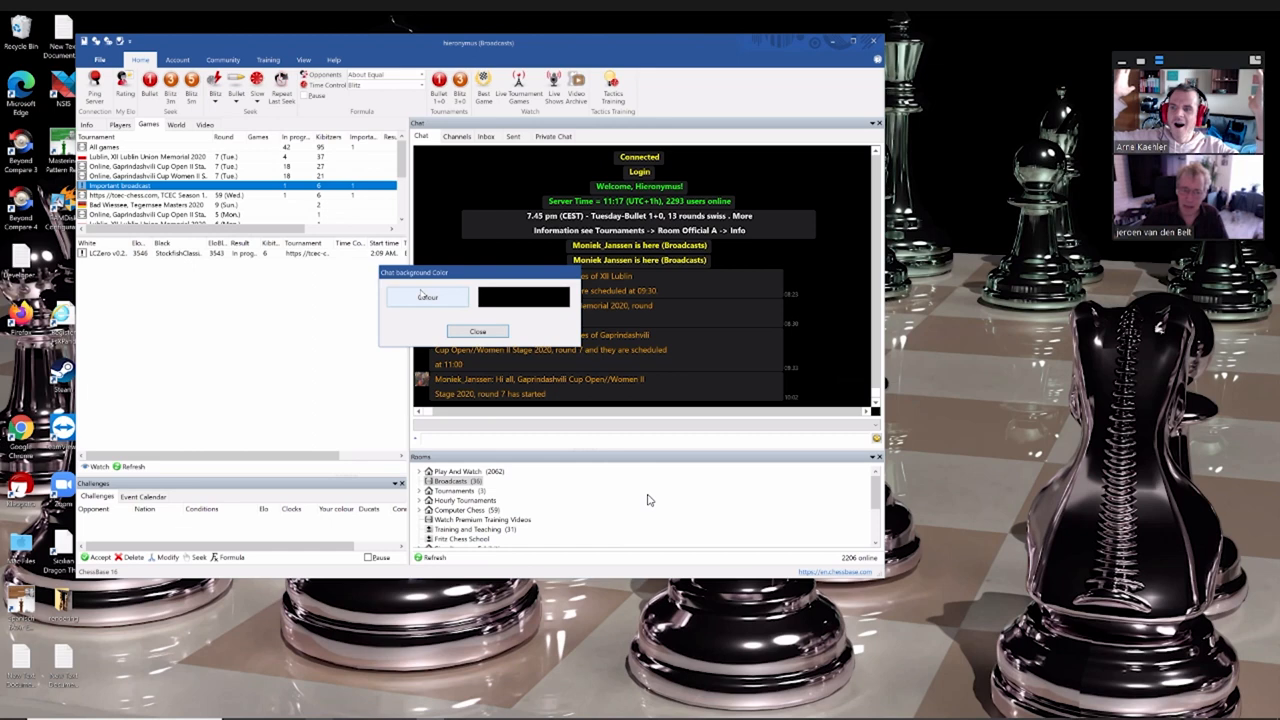
Choose dark red as the new chat background colour
{"action": "left_click", "coordinate": [476, 331]}
{"action": "type", "text": "sdfds dsgcx dv fsd"}
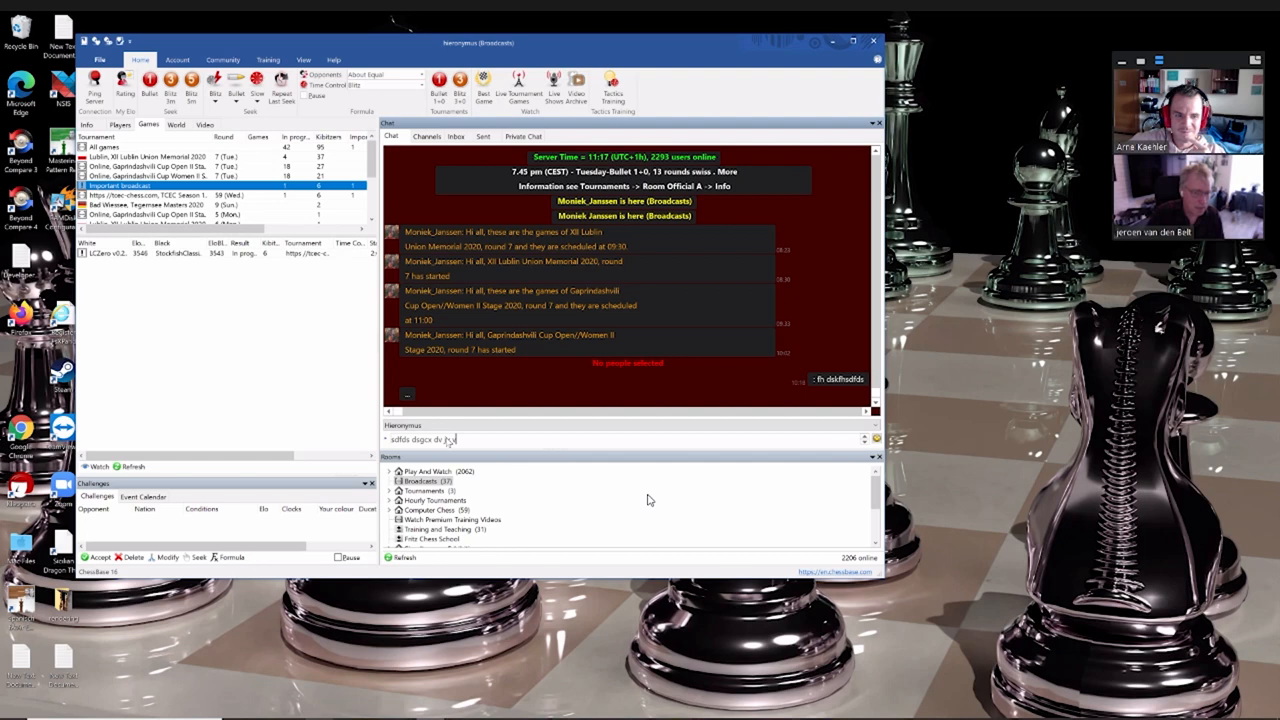
Send the second test message to the server chat
{"action": "key", "text": "Enter"}
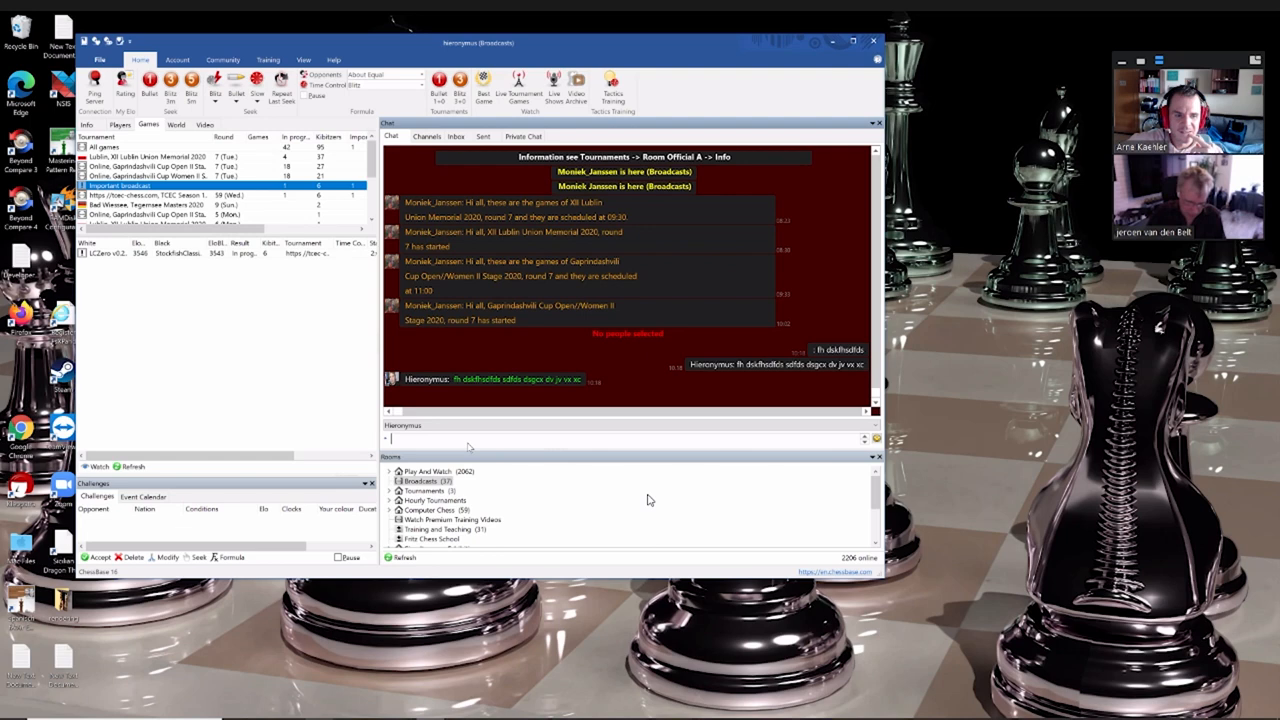
{"action": "type", "text": "airpla"}
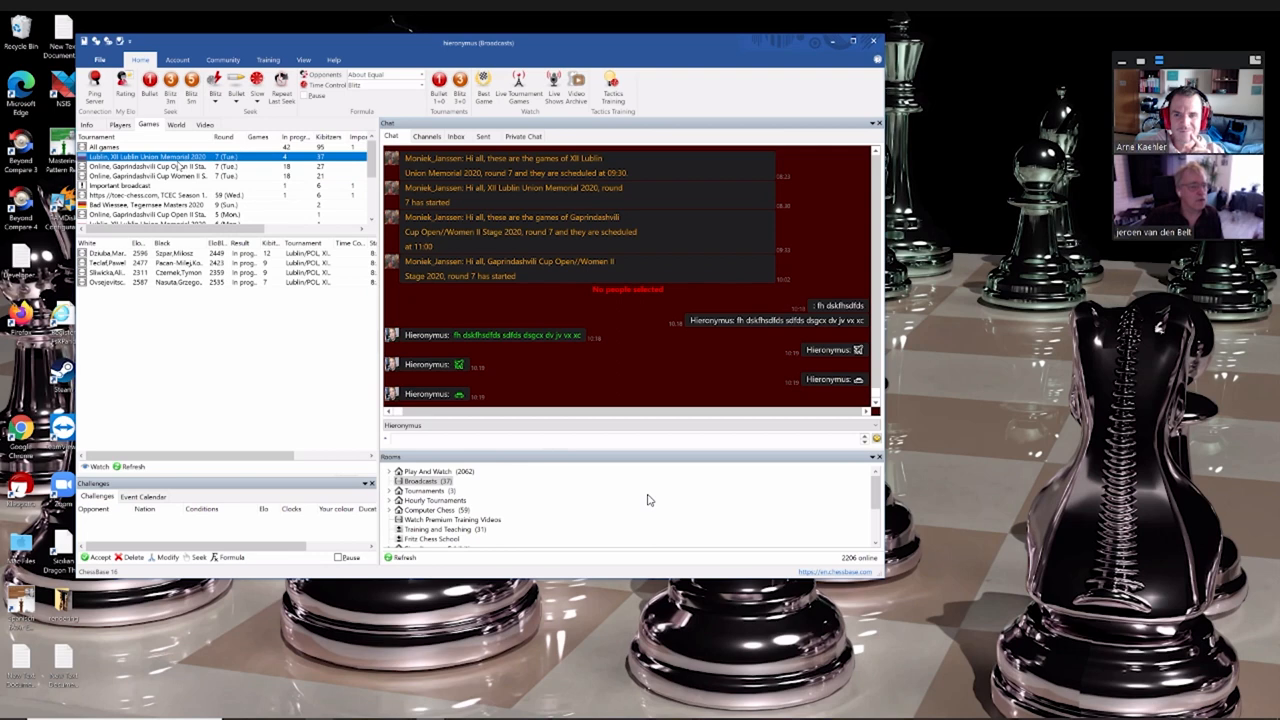
Select a broadcast tournament to list its games
{"action": "left_click", "coordinate": [150, 206]}
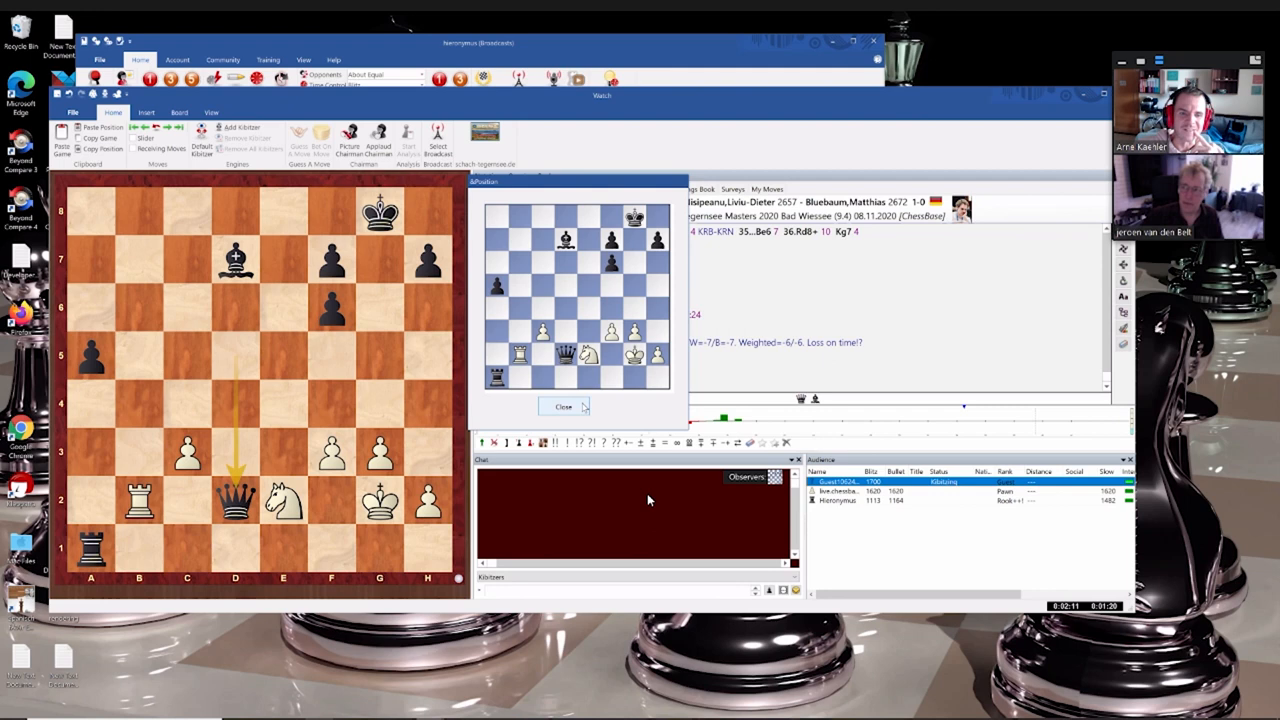
Close the shared position diagram
{"action": "left_click", "coordinate": [563, 406]}
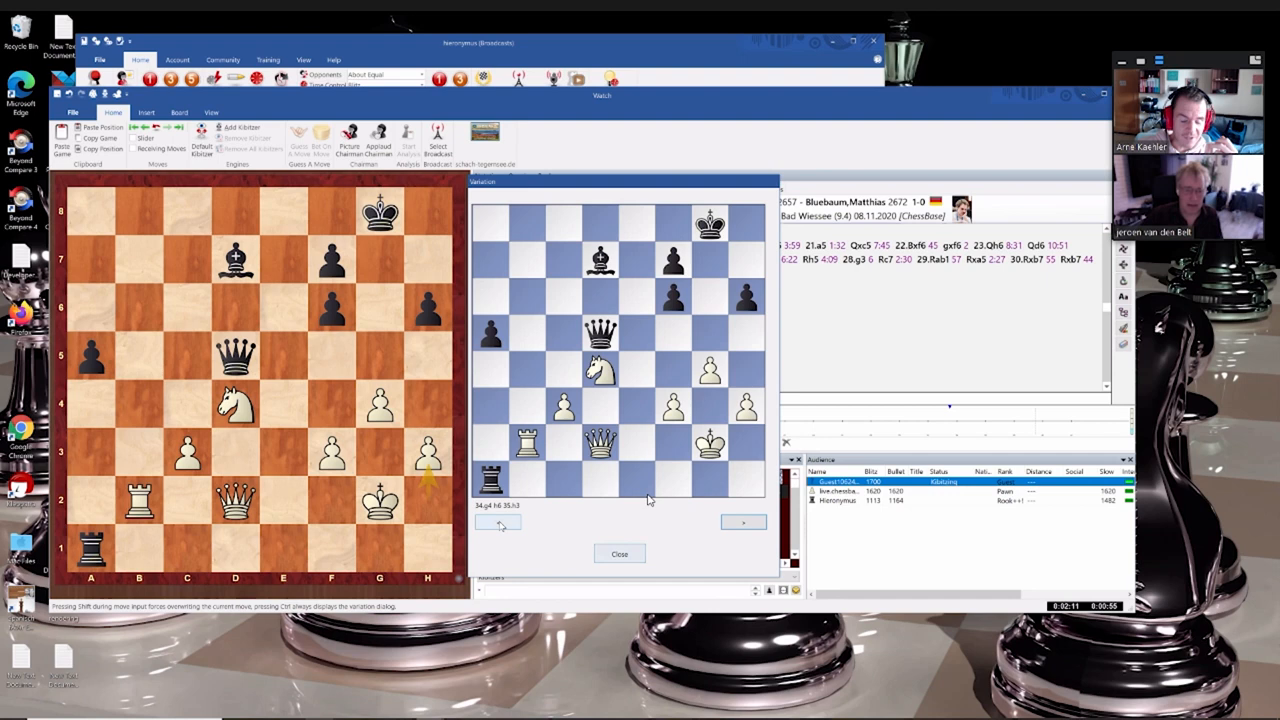
Close the board showing the shared 34.g4 h6 35.h3 variation
{"action": "left_click", "coordinate": [619, 553]}
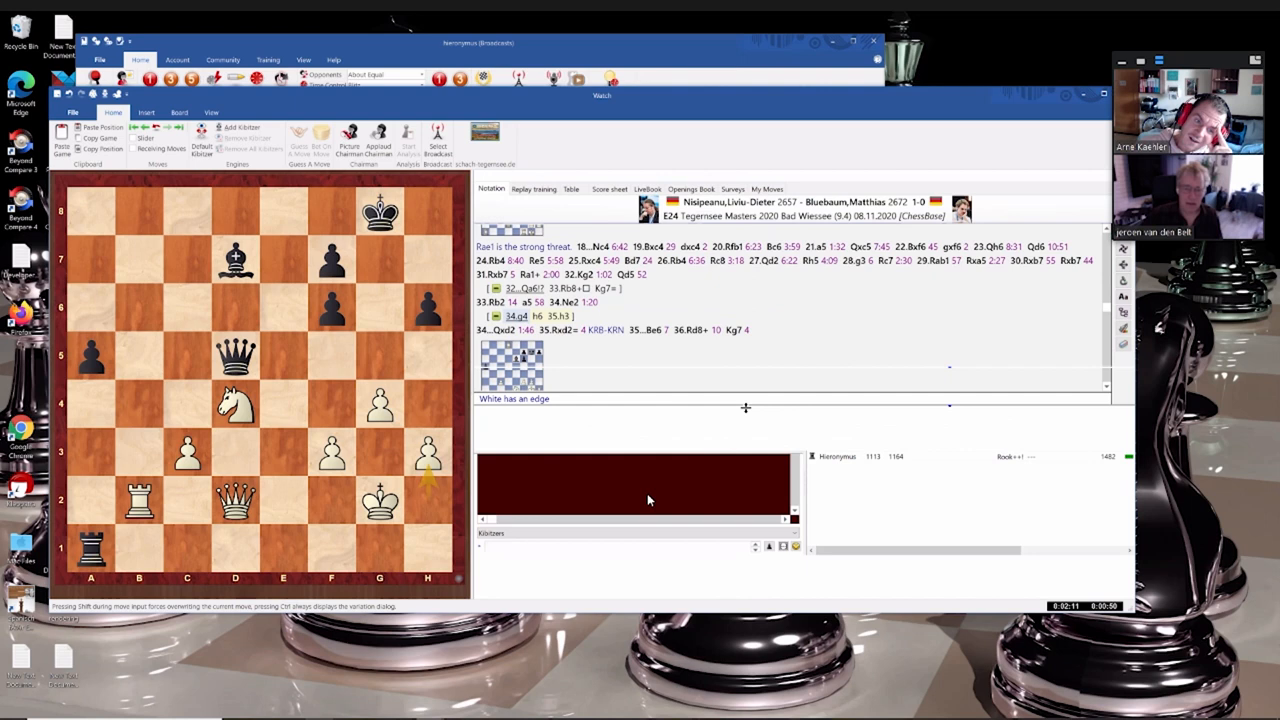